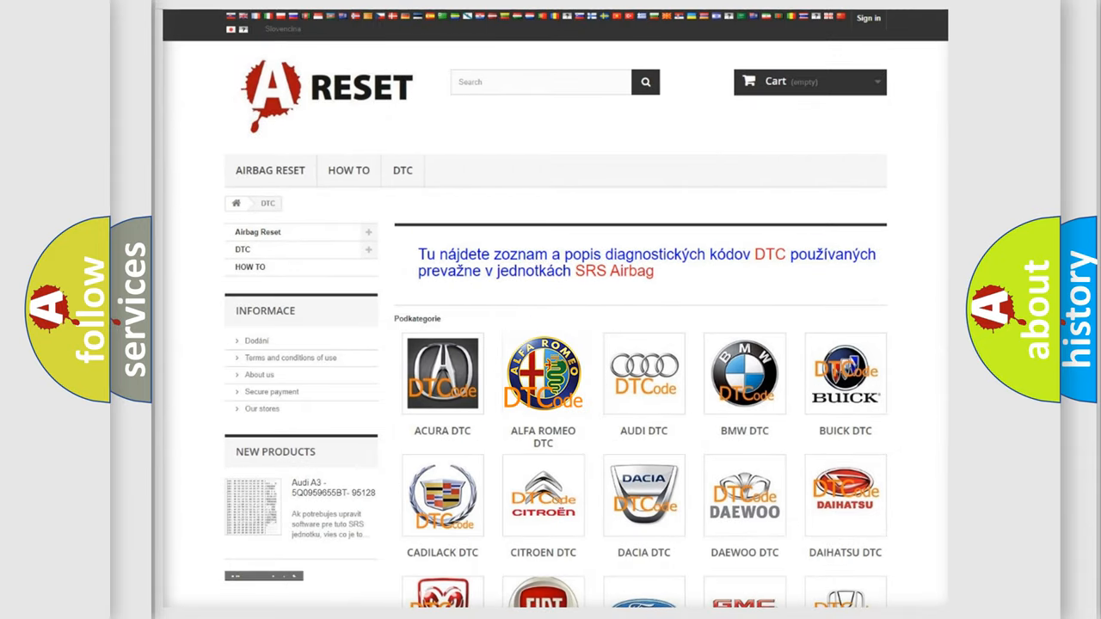
Choose the ALFA ROMEO DTC tile to show its airbag diagnostic code subcategories.
left_click(544, 374)
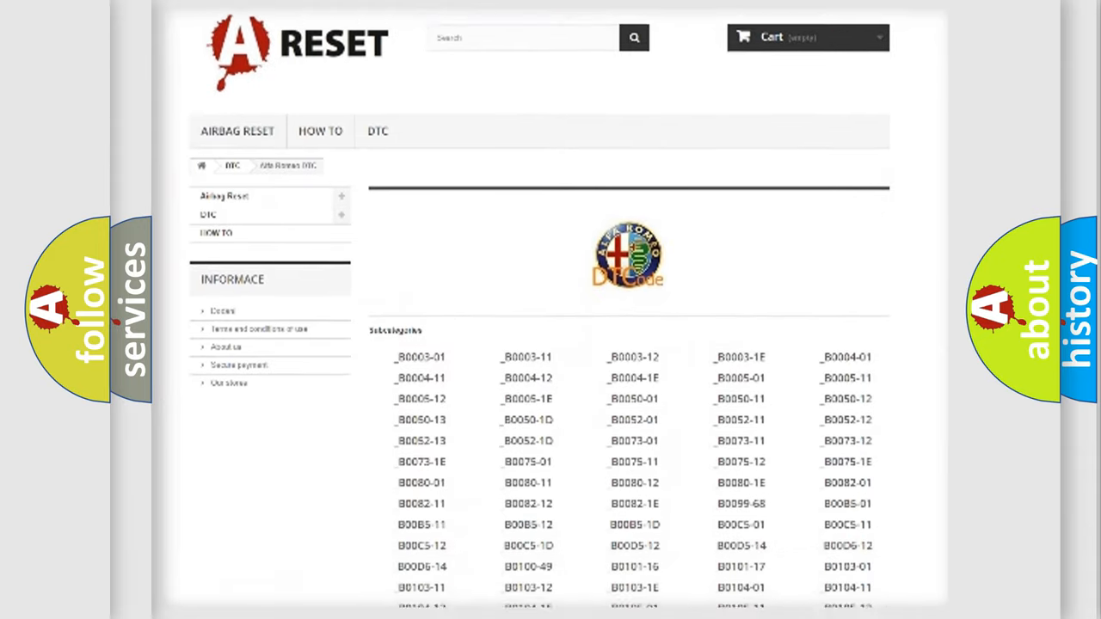
scroll("down", 3)
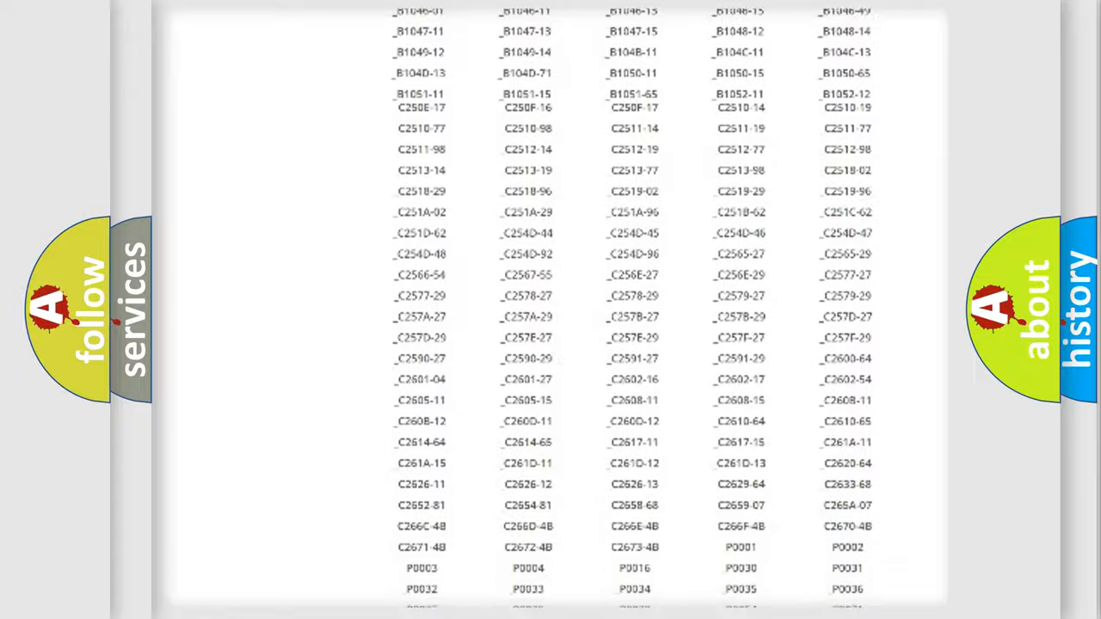
scroll("up", 3)
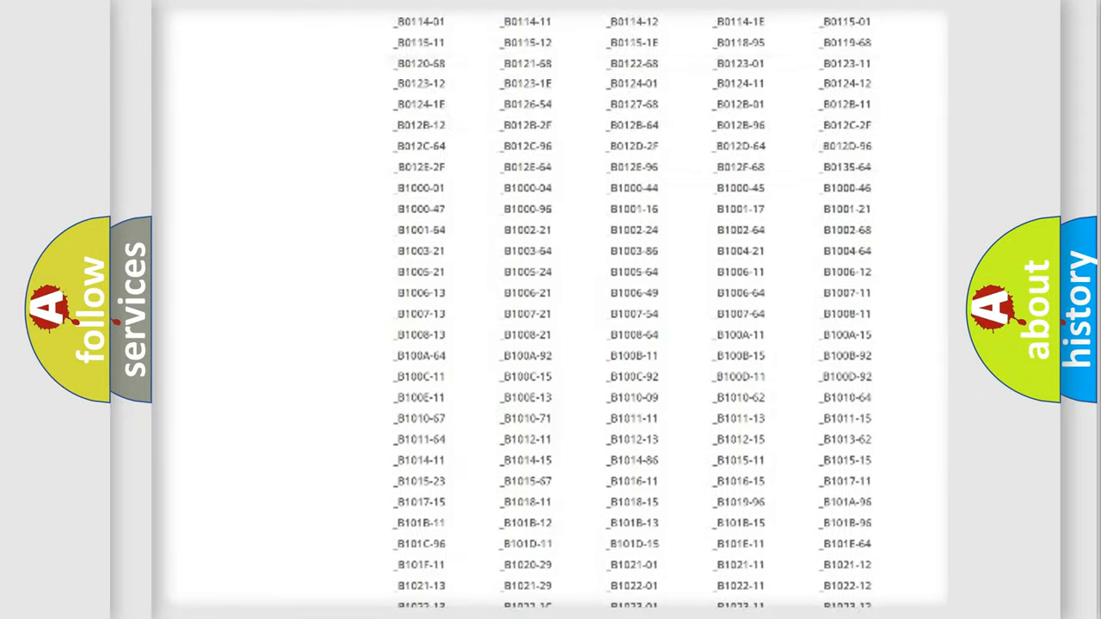
scroll("up", 3)
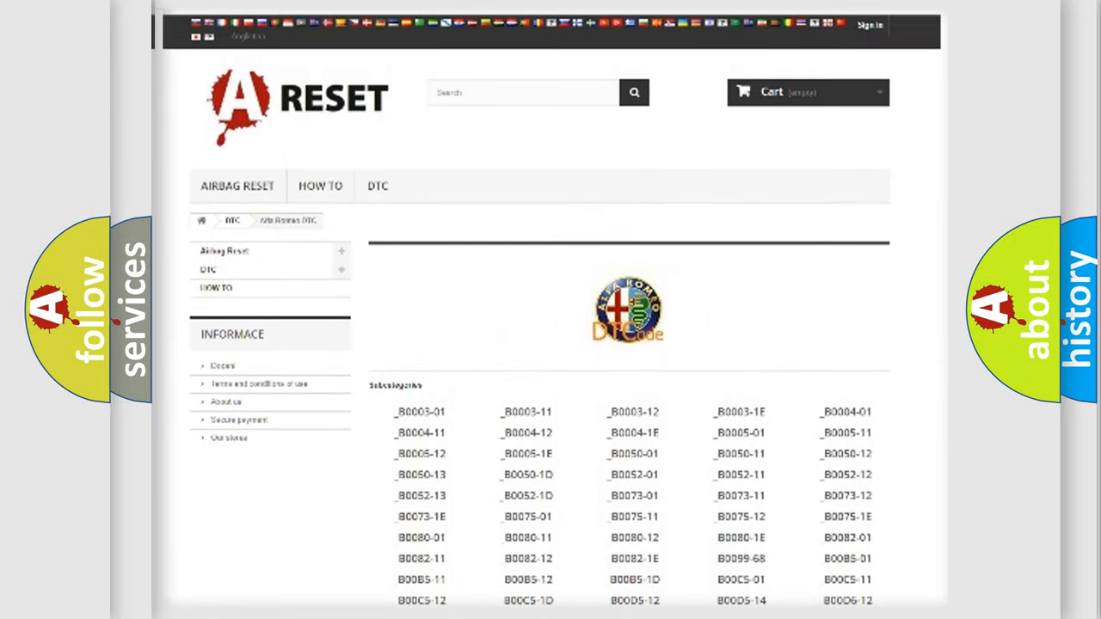